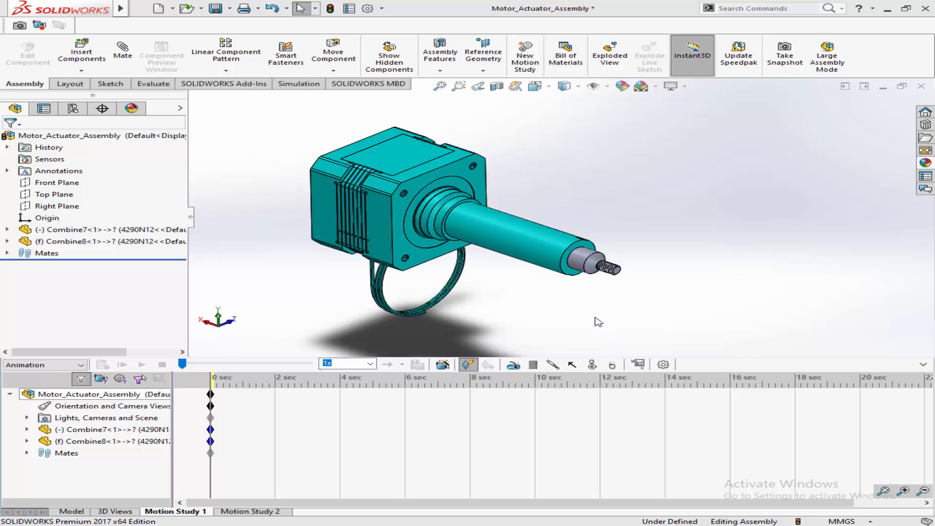
{"action": "mouse_move", "coordinate": [596, 320]}
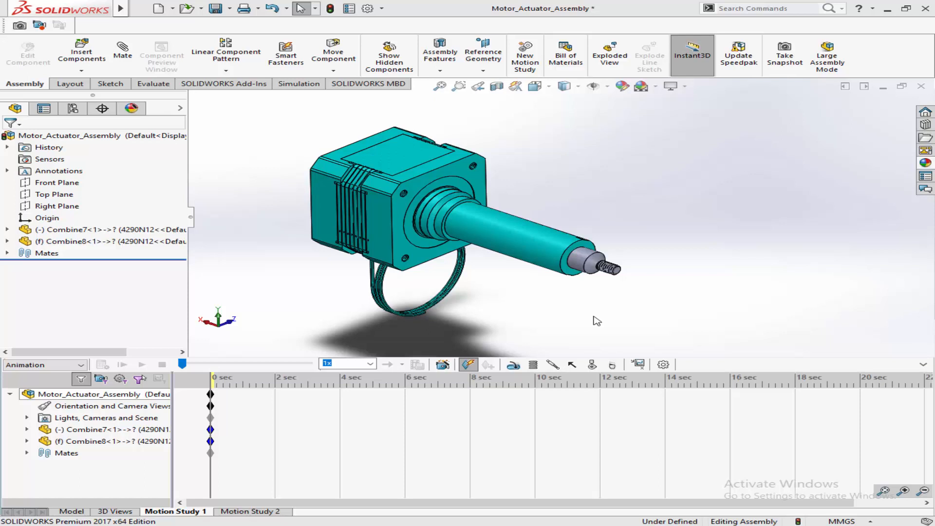
- Start adding a Linear Motor (Actuator) to the motion study
{"action": "left_click", "coordinate": [514, 364]}
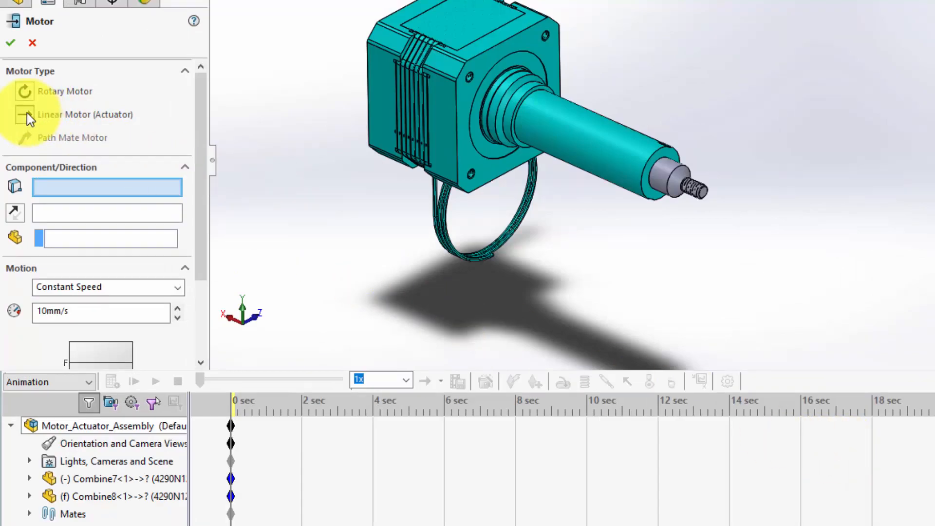
{"action": "mouse_move", "coordinate": [280, 264]}
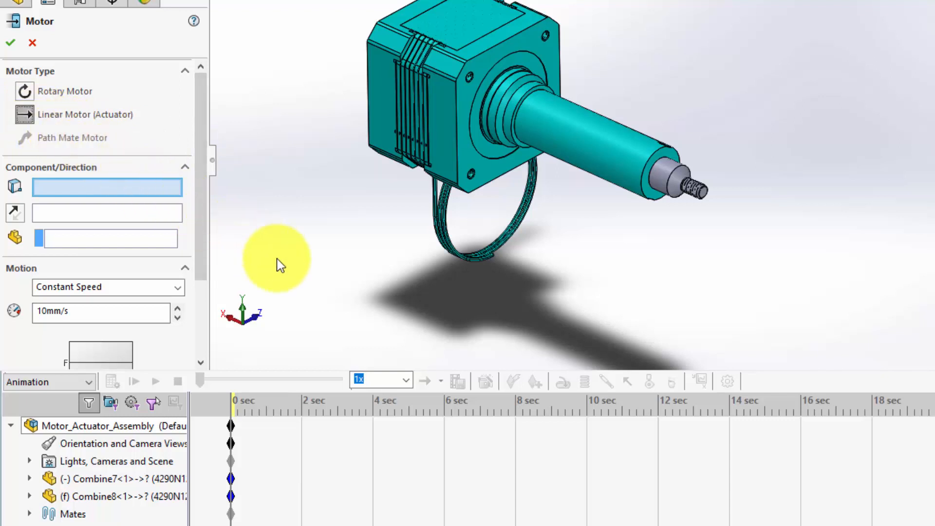
{"action": "mouse_move", "coordinate": [276, 258]}
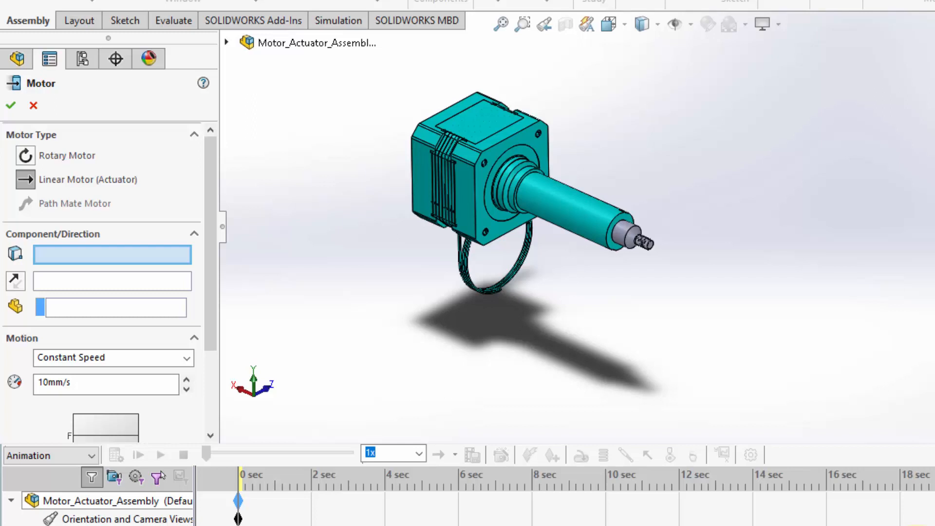
{"action": "mouse_move", "coordinate": [111, 254]}
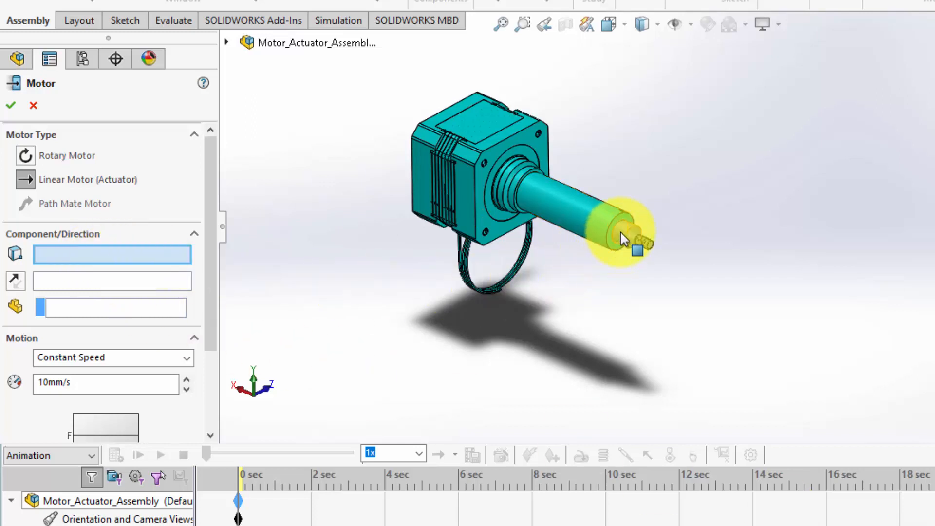
- Pick the rod end face of Combine7-1 as the motor's component and direction reference
{"action": "left_click", "coordinate": [620, 236]}
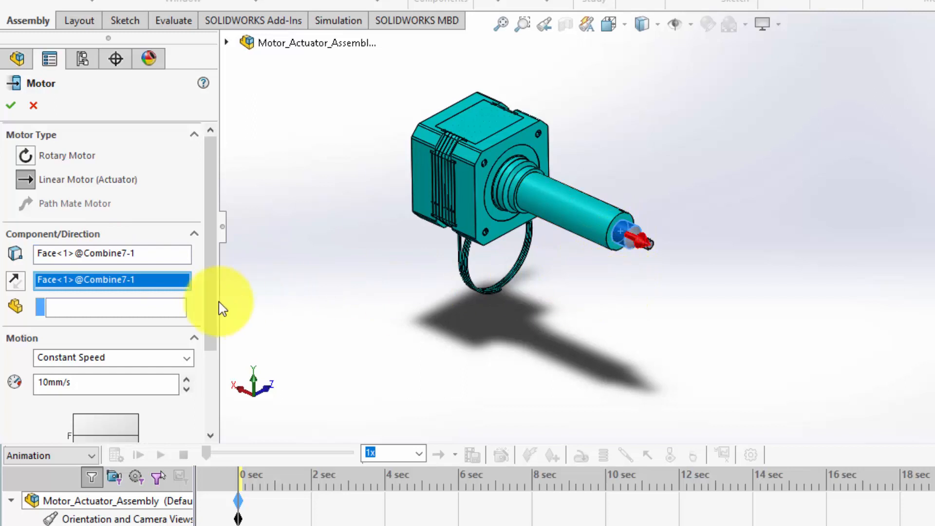
{"action": "mouse_move", "coordinate": [157, 279]}
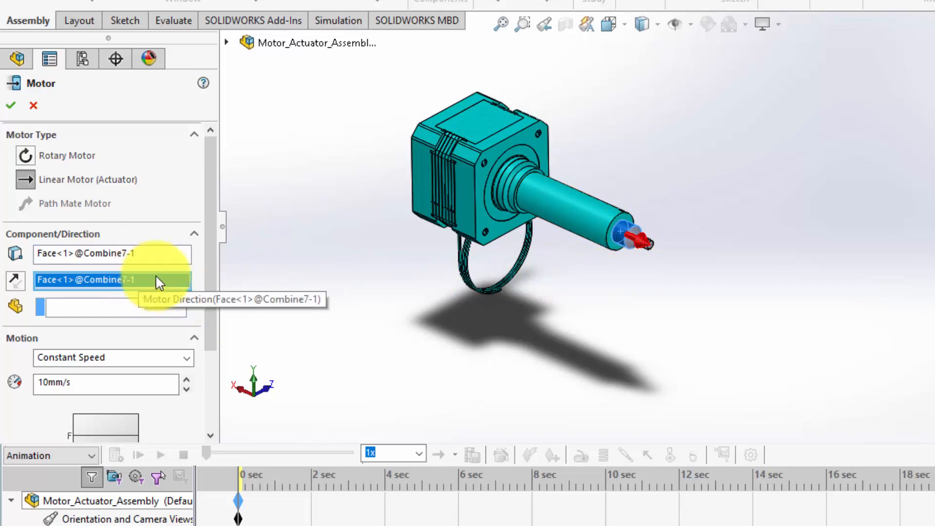
{"action": "mouse_move", "coordinate": [620, 241]}
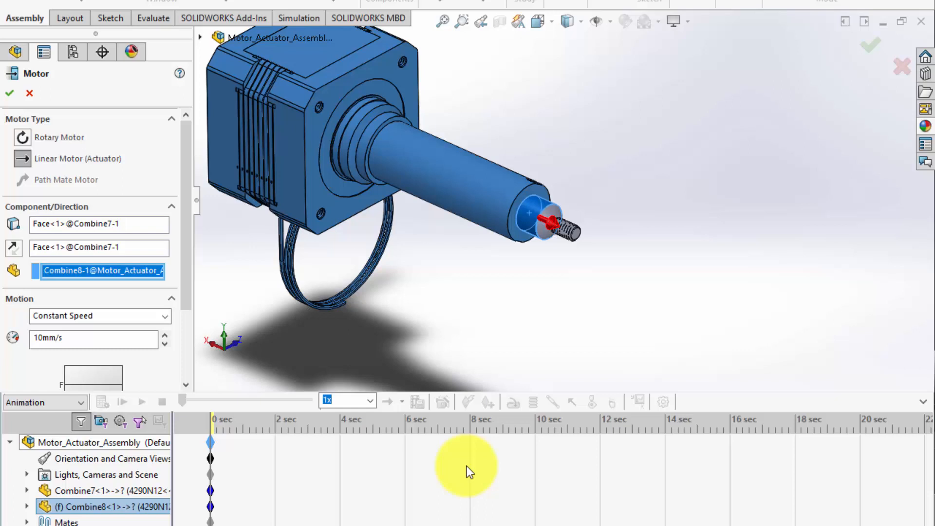
- Accept LinearMotor2 at a constant speed of 10 mm/s
{"action": "left_click", "coordinate": [92, 339]}
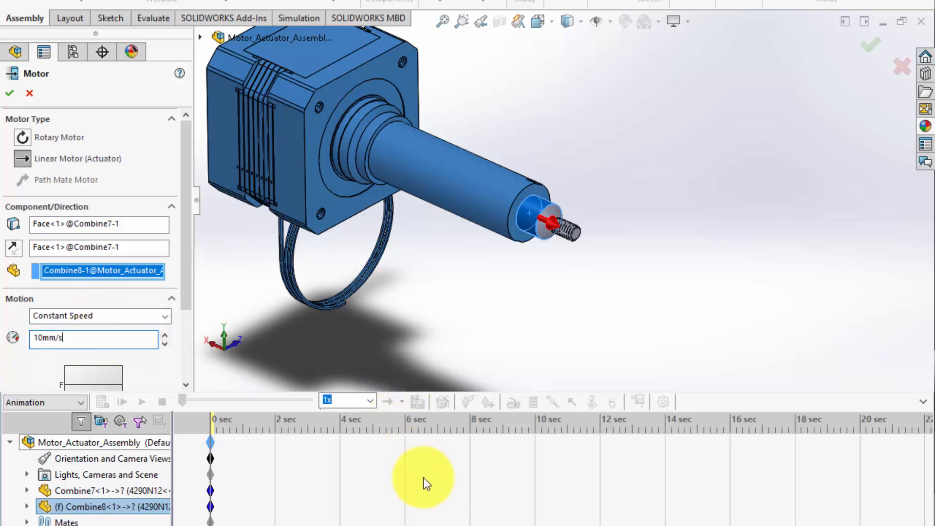
{"action": "mouse_move", "coordinate": [233, 340]}
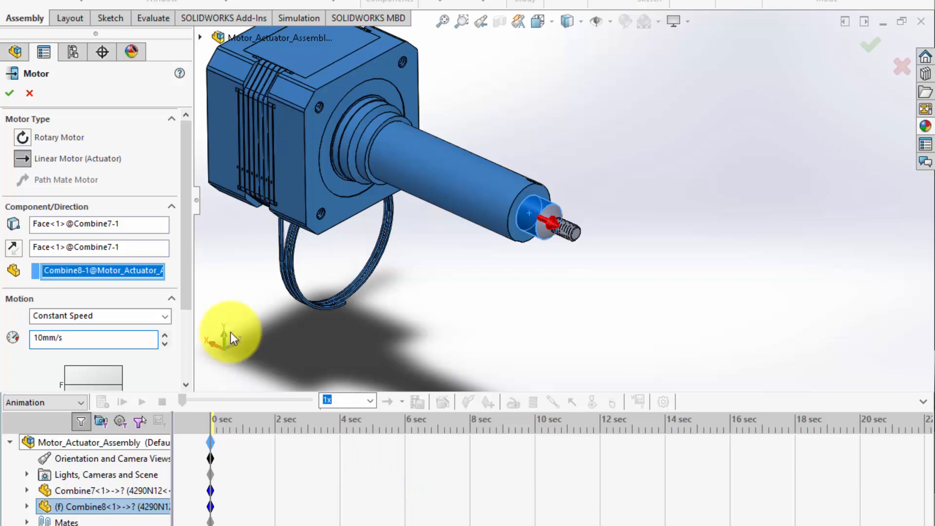
{"action": "left_click", "coordinate": [9, 93]}
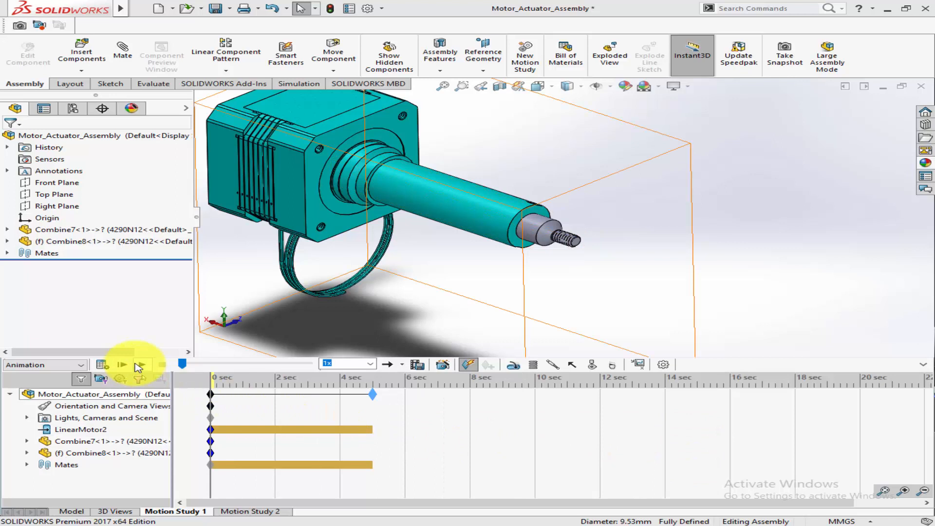
- Calculate the motion study over roughly the first 5 seconds
{"action": "left_click", "coordinate": [121, 364]}
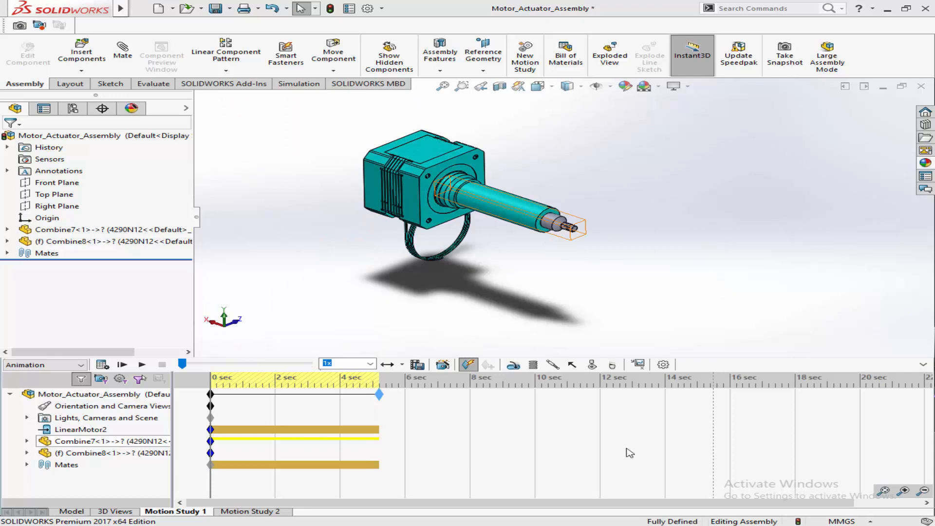
- Edit LinearMotor2 to a constant speed of 5 mm/s and confirm
{"action": "right_click", "coordinate": [81, 429]}
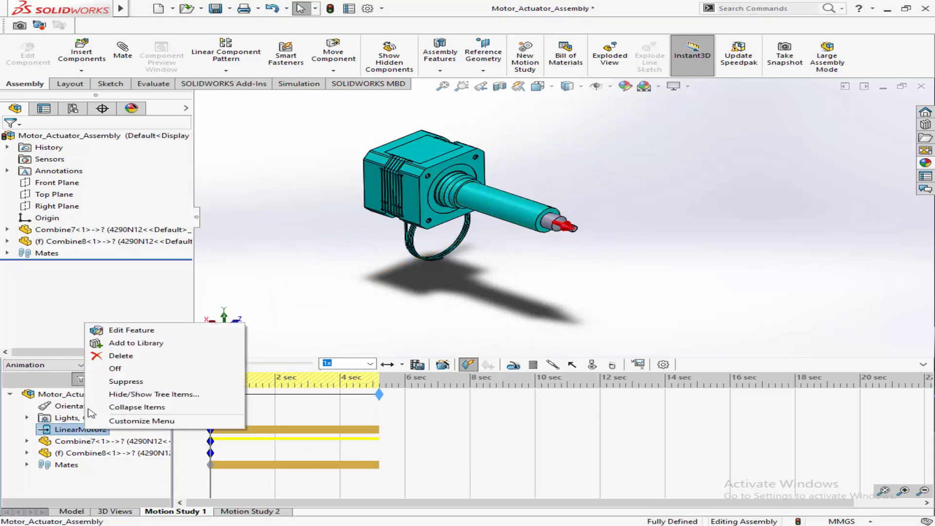
{"action": "left_click", "coordinate": [132, 330]}
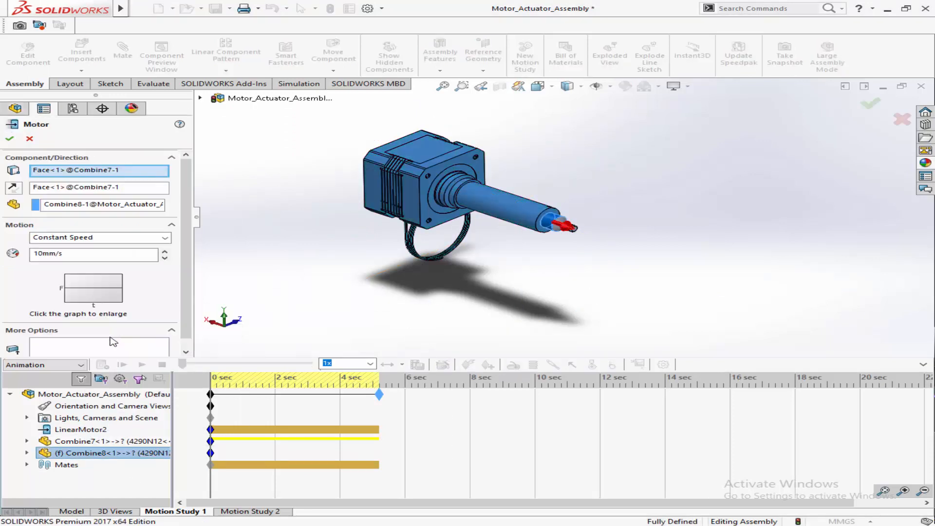
{"action": "left_click", "coordinate": [90, 253]}
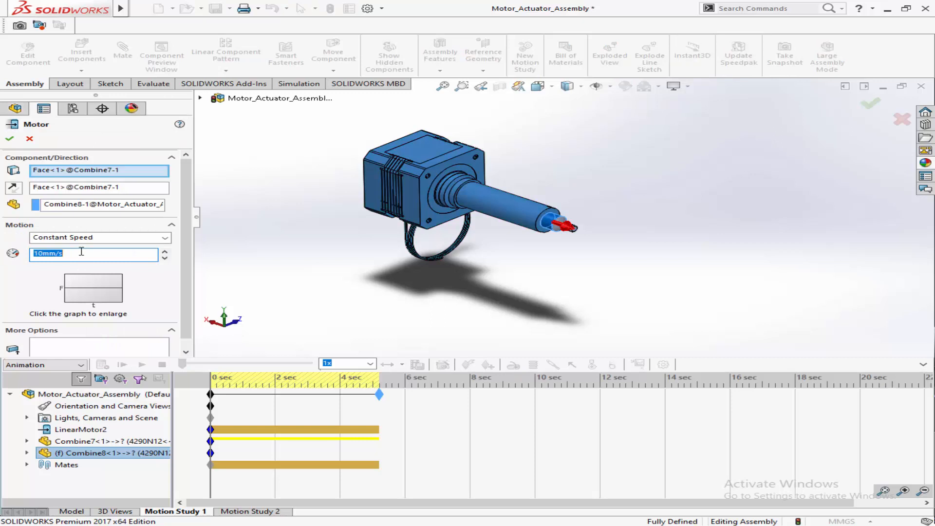
{"action": "type", "text": "5mm/s"}
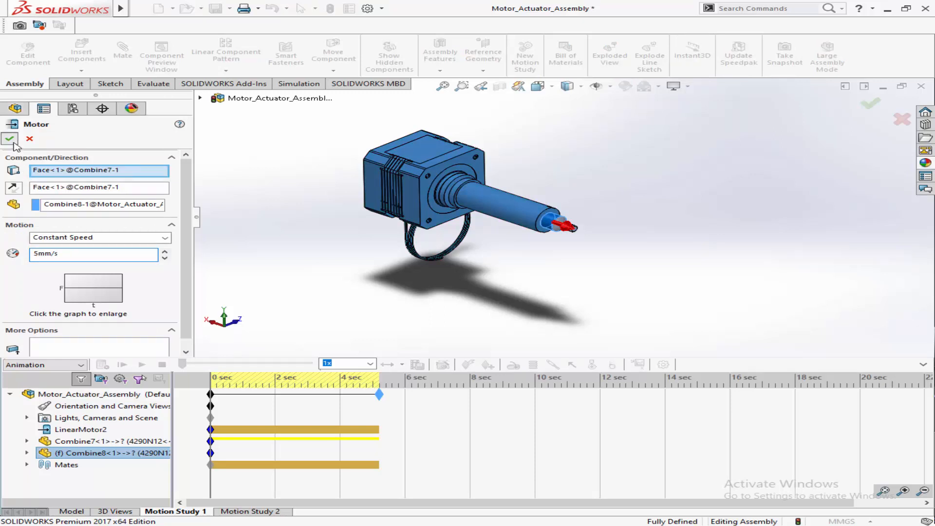
{"action": "left_click", "coordinate": [10, 138]}
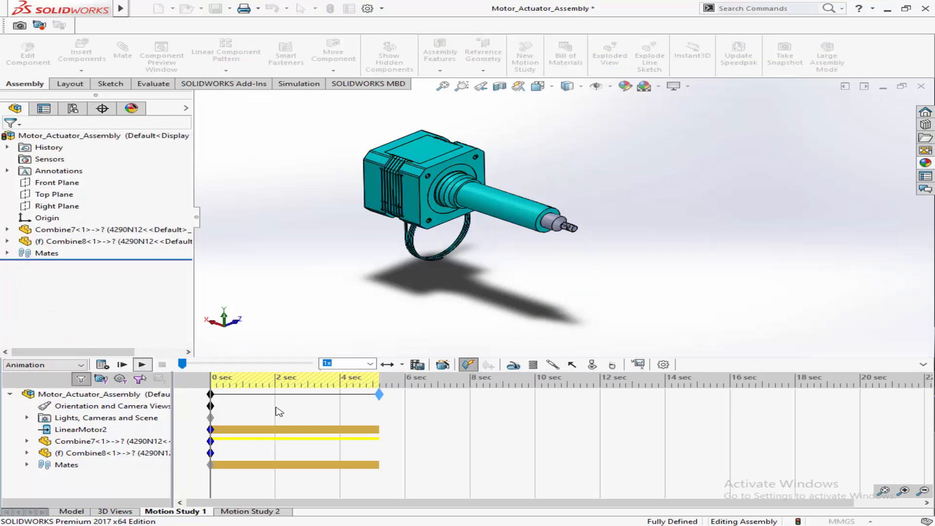
- Recalculate the motion study at 5 mm/s and play back the rod extending from the motor
{"action": "left_click", "coordinate": [142, 364]}
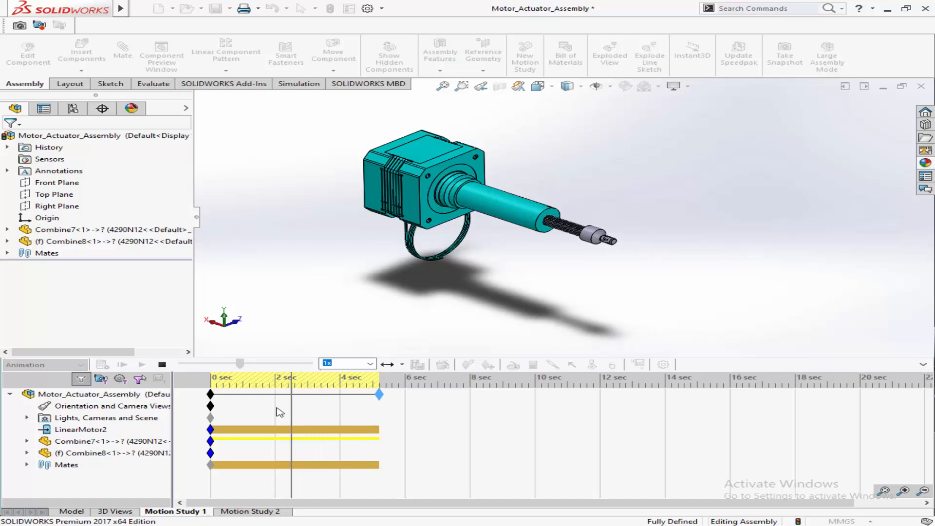
{"action": "left_click", "coordinate": [403, 364]}
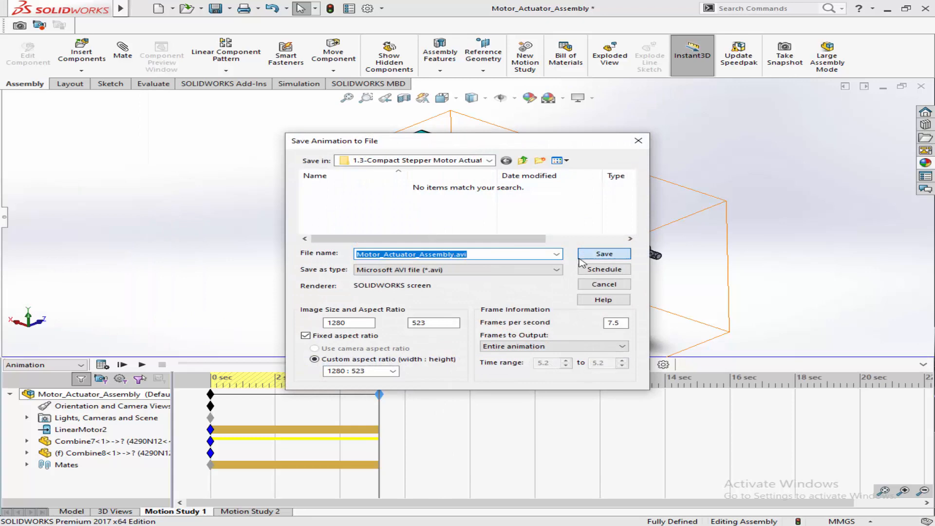
- Save the animation as Motor_Actuator_Assembly.avi in Microsoft AVI format
{"action": "left_click", "coordinate": [603, 253]}
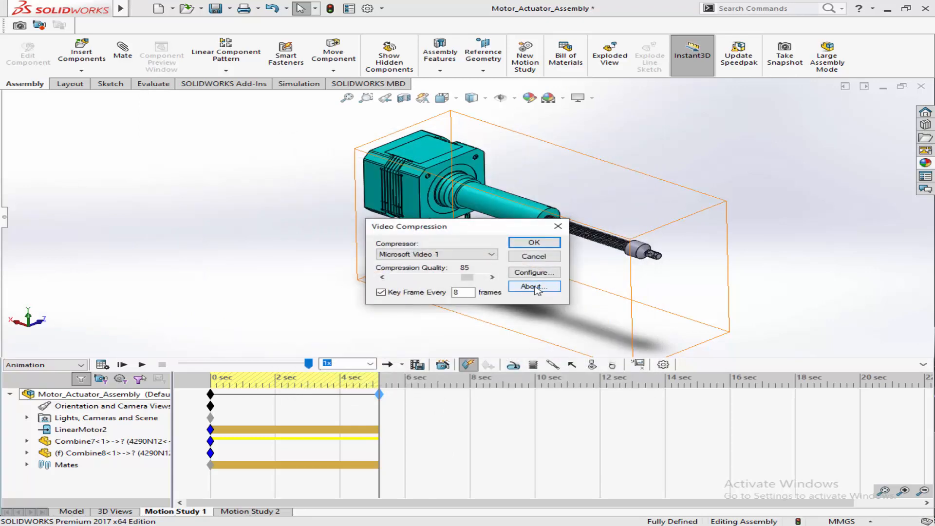